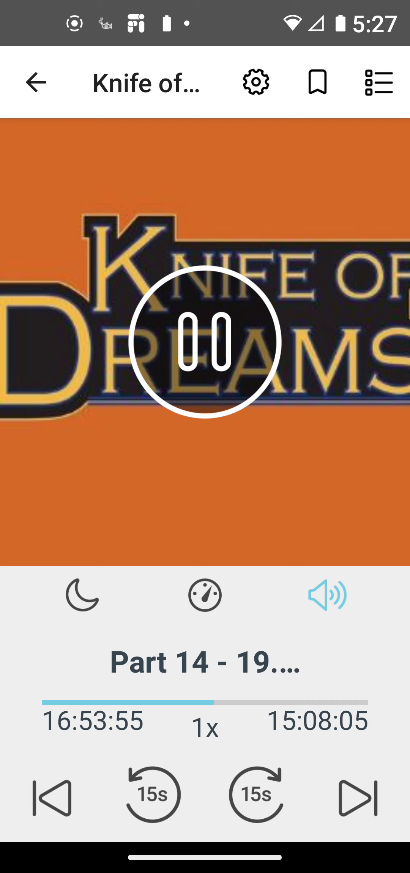
pyautogui.click(326, 594)
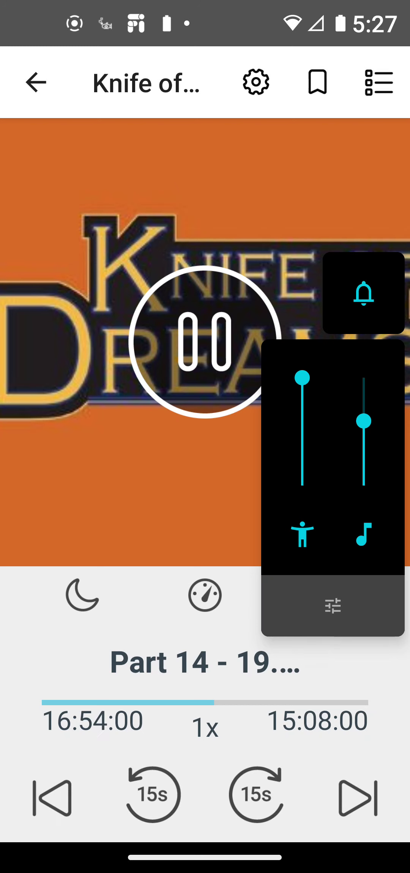
pyautogui.click(328, 595)
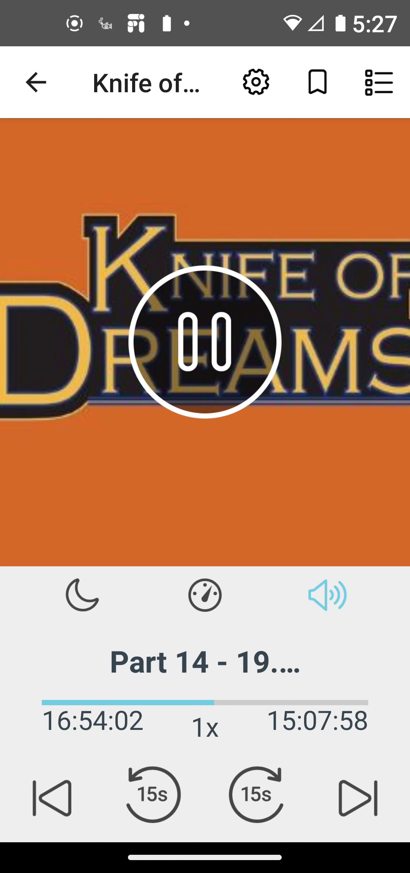